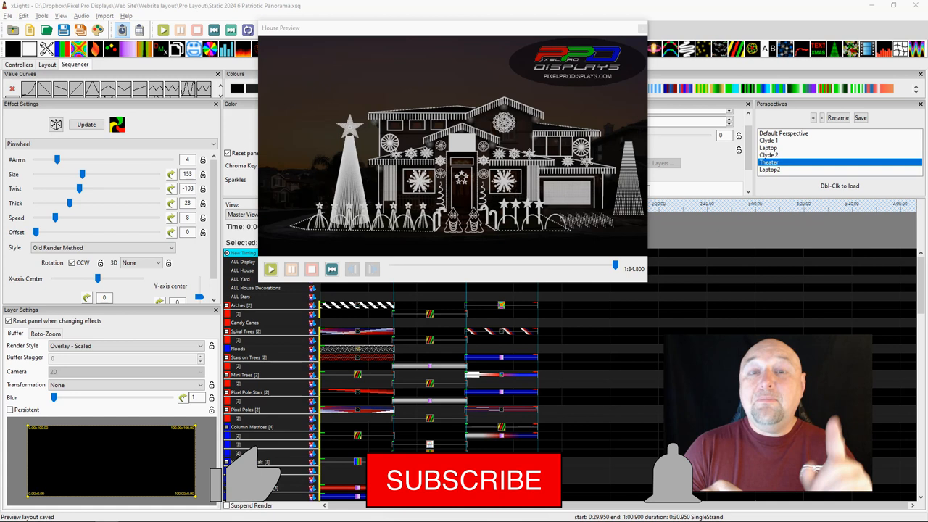
{"action": "mouse_move", "coordinate": [279, 479]}
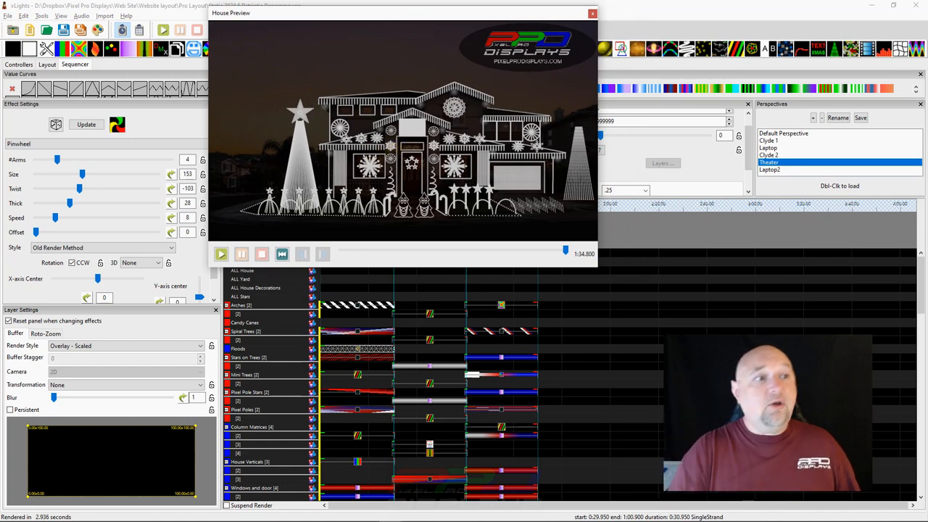
Step: Export the house preview from the File menu as the Static 2024 6 Patriotic Panorama MP4
{"action": "left_click", "coordinate": [8, 15]}
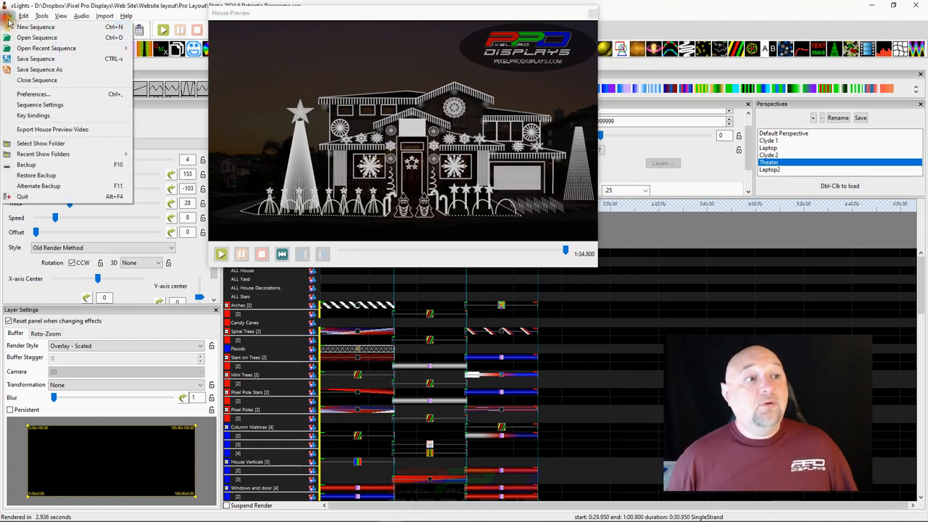
{"action": "left_click", "coordinate": [53, 129]}
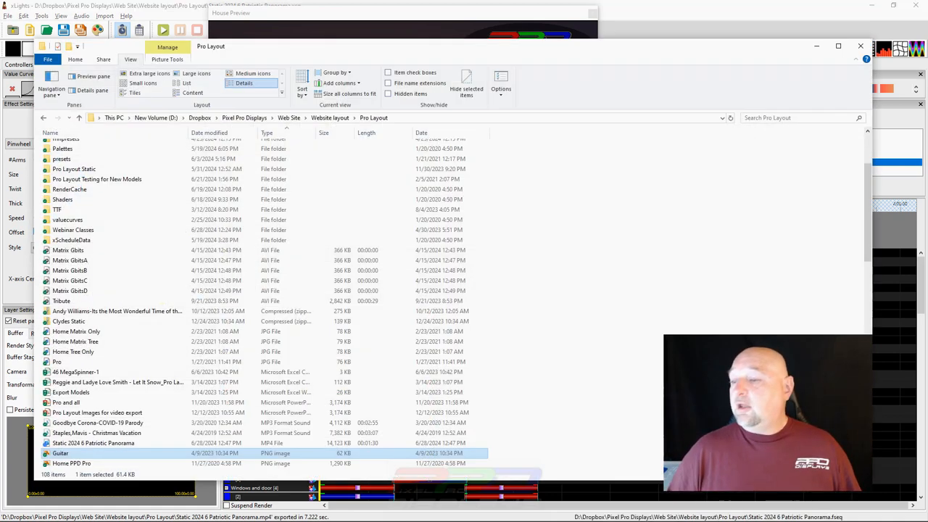
{"action": "mouse_move", "coordinate": [196, 402]}
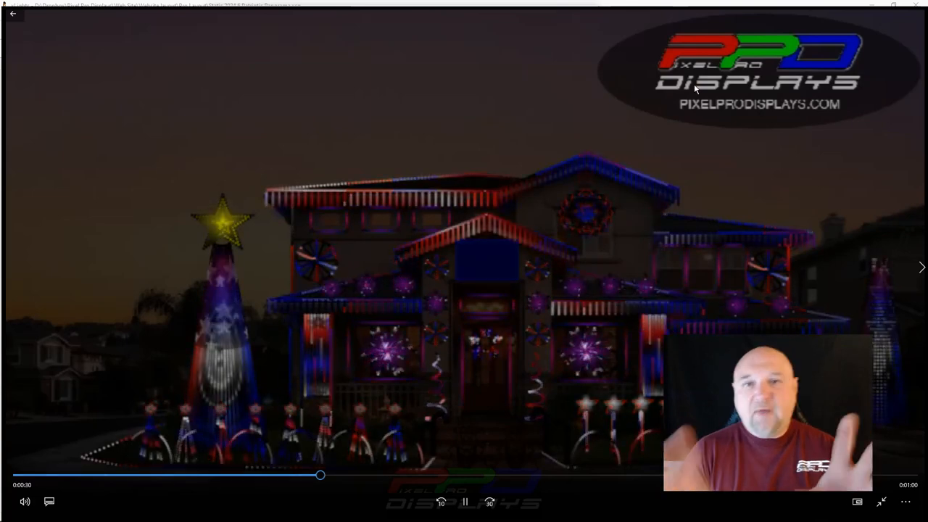
{"action": "mouse_move", "coordinate": [176, 77]}
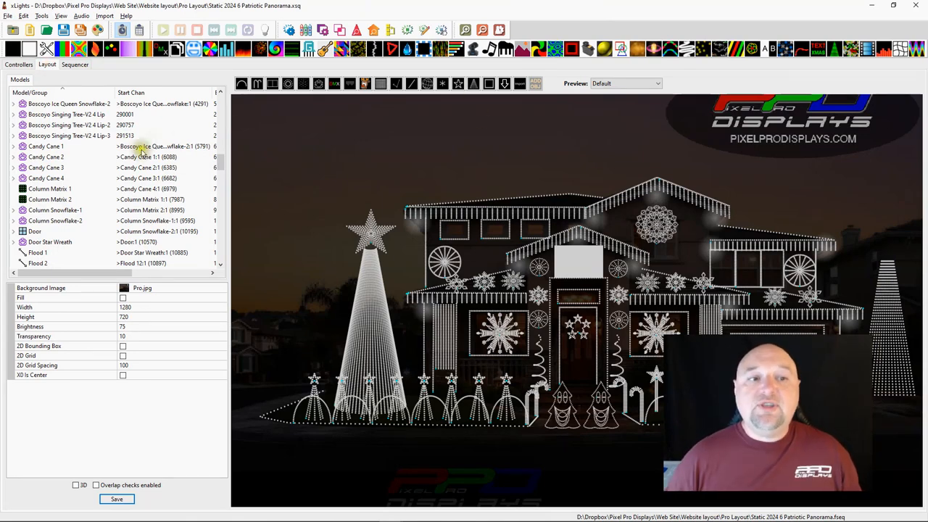
{"action": "mouse_move", "coordinate": [296, 143]}
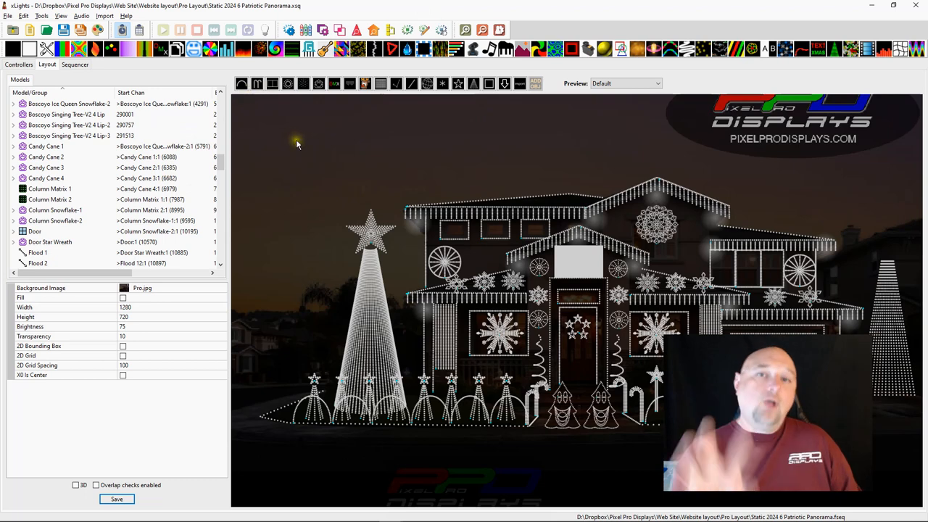
{"action": "mouse_move", "coordinate": [265, 128]}
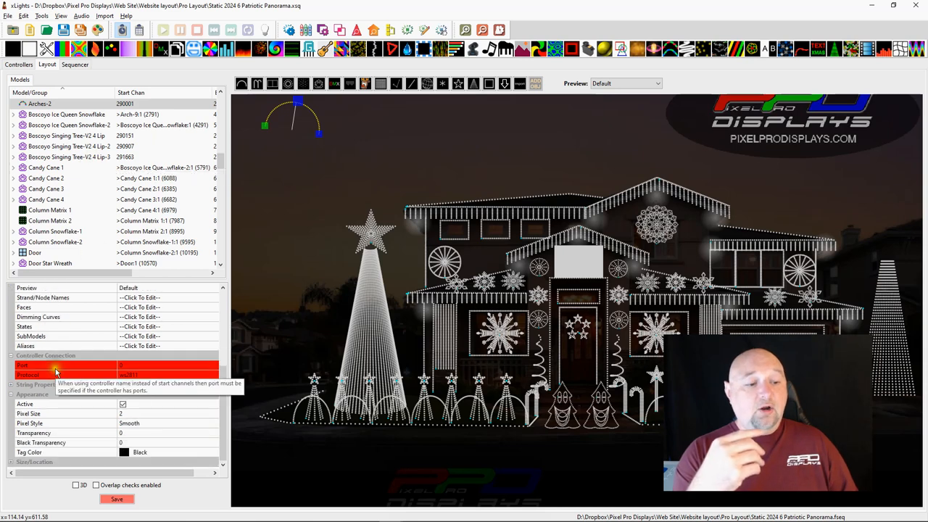
{"action": "mouse_move", "coordinate": [53, 403]}
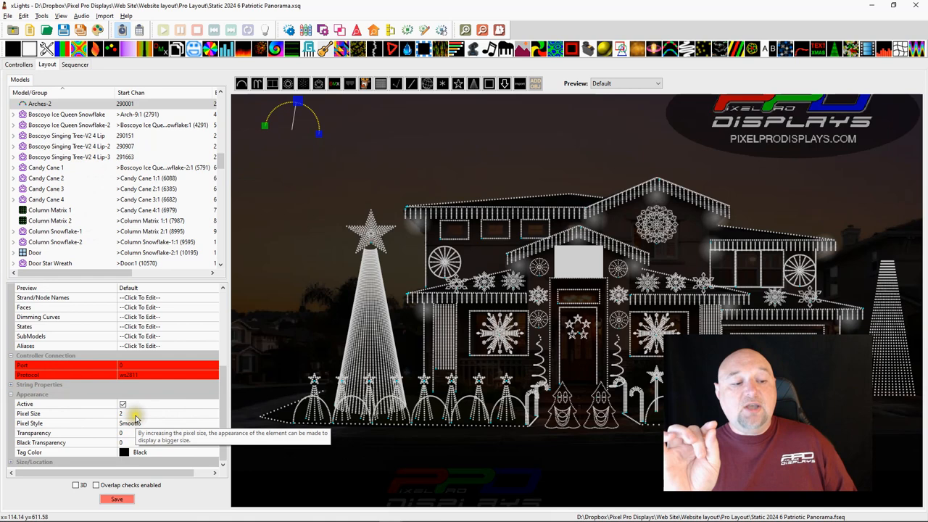
Step: Select the Arches-2 model in the Layout tab and check its Pixel Size
{"action": "left_click", "coordinate": [120, 413]}
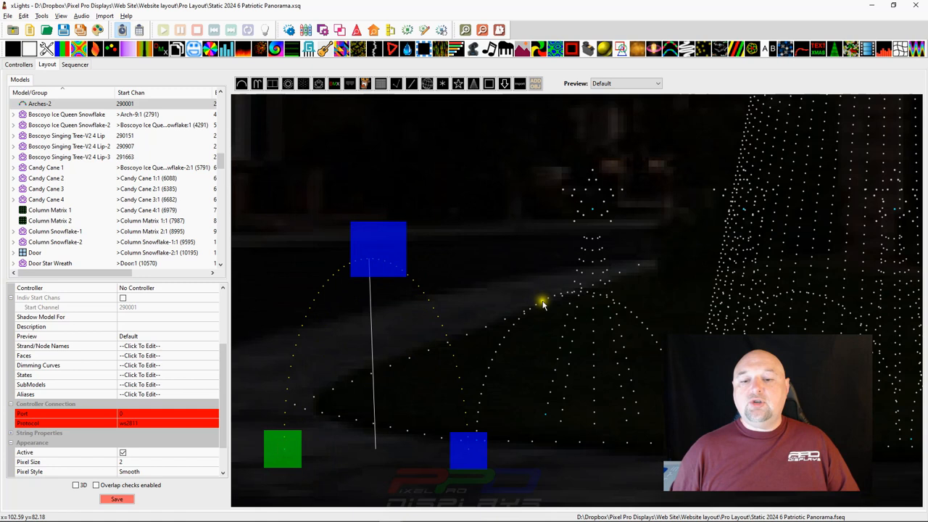
{"action": "mouse_move", "coordinate": [544, 303]}
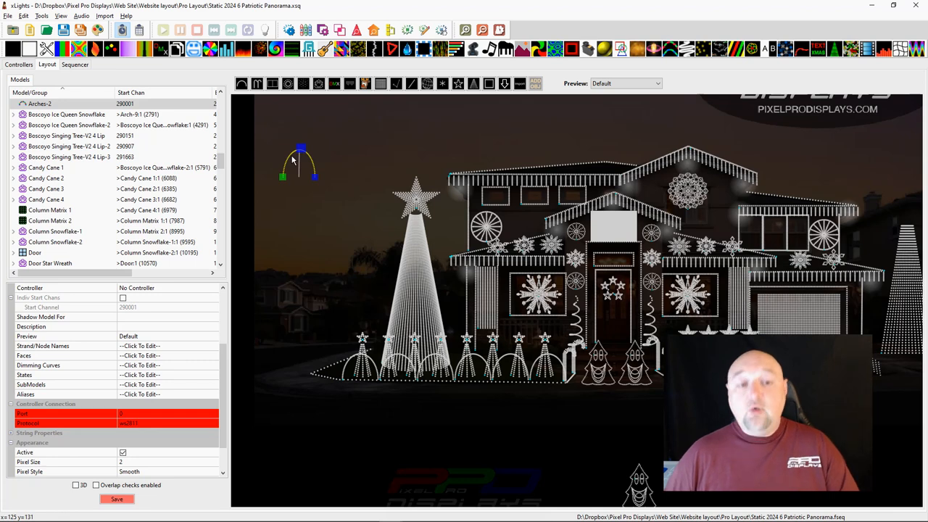
Step: Add an Arches-3 model beside Arches-2, then drag-select both arches
{"action": "left_click", "coordinate": [39, 113]}
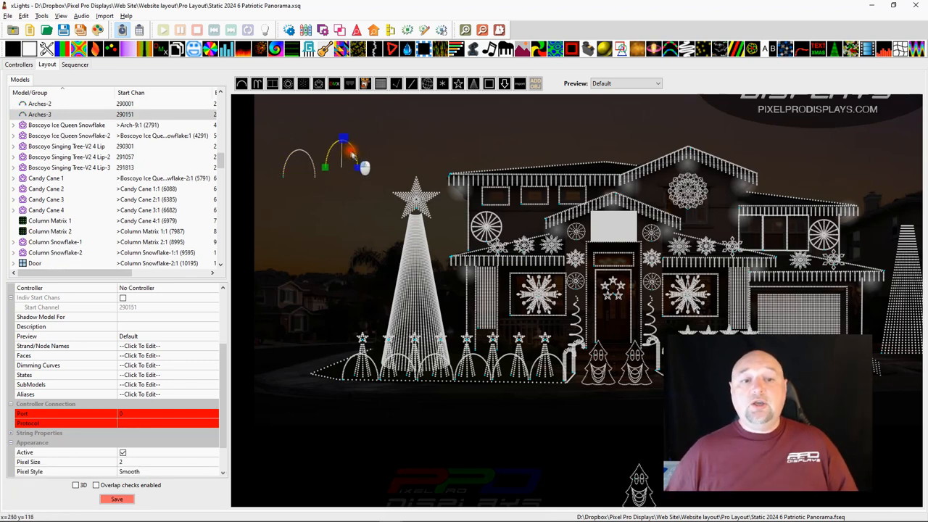
{"action": "left_click", "coordinate": [366, 192]}
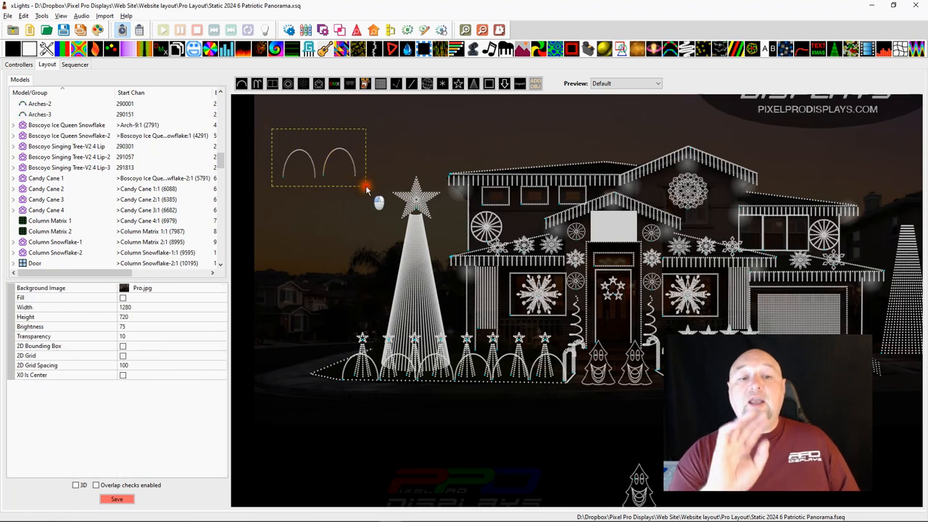
{"action": "left_click", "coordinate": [334, 156]}
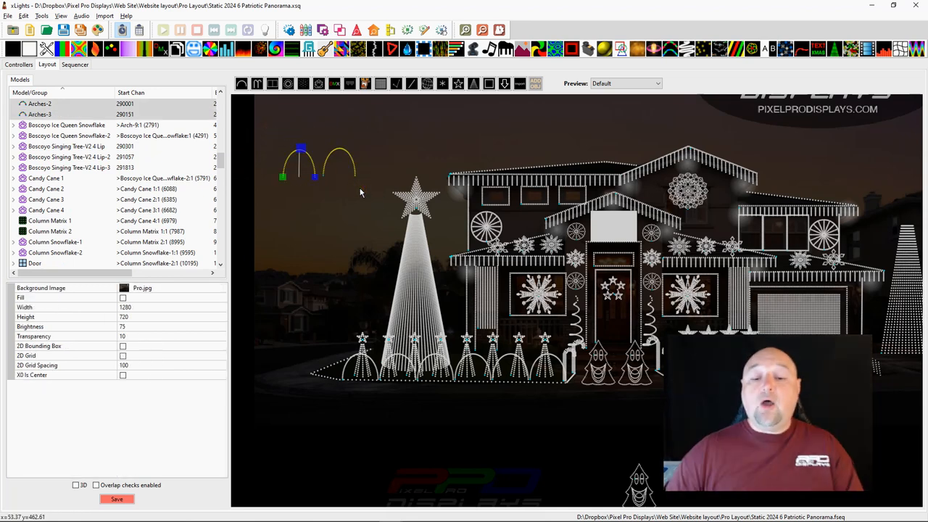
{"action": "mouse_move", "coordinate": [262, 136]}
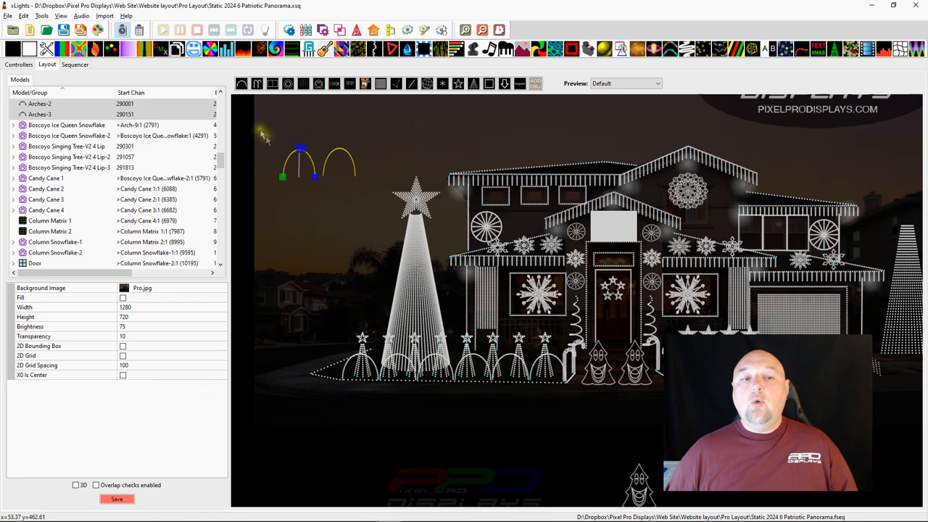
{"action": "mouse_move", "coordinate": [366, 210]}
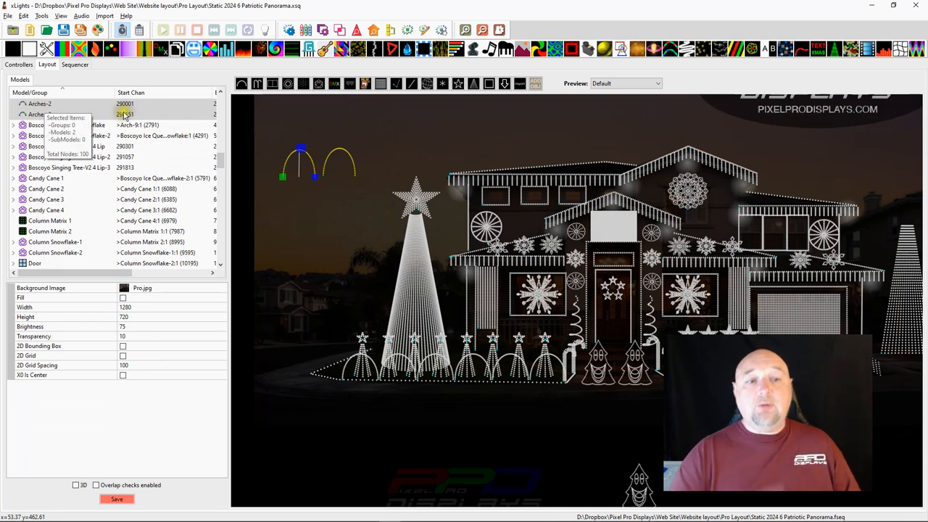
Step: Bulk-edit both arches to pixel size 3, then delete the test arch models
{"action": "right_click", "coordinate": [124, 116]}
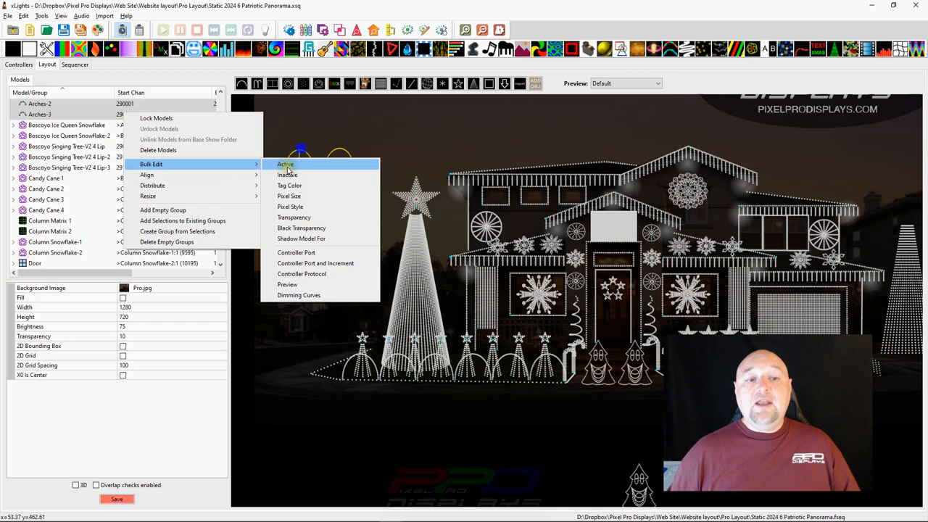
{"action": "mouse_move", "coordinate": [289, 196]}
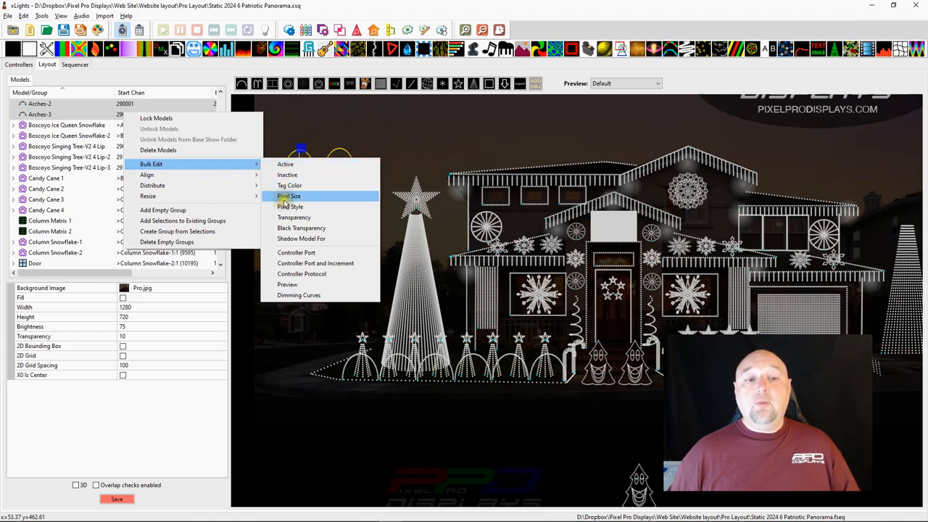
{"action": "left_click", "coordinate": [290, 196]}
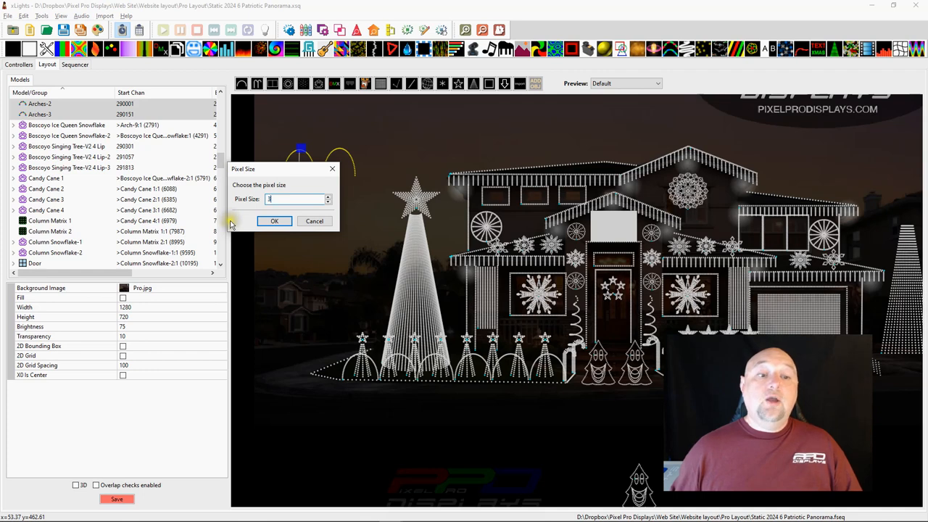
{"action": "left_click", "coordinate": [274, 221]}
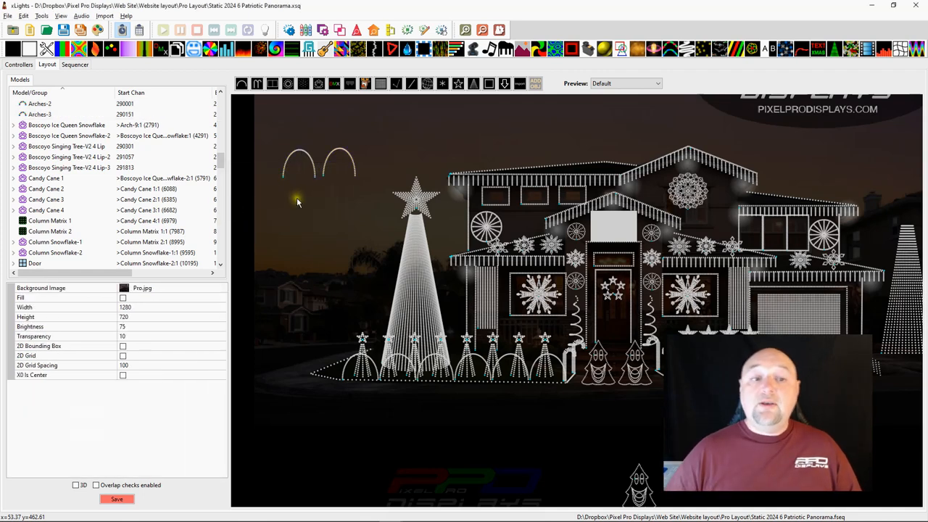
{"action": "mouse_move", "coordinate": [314, 174]}
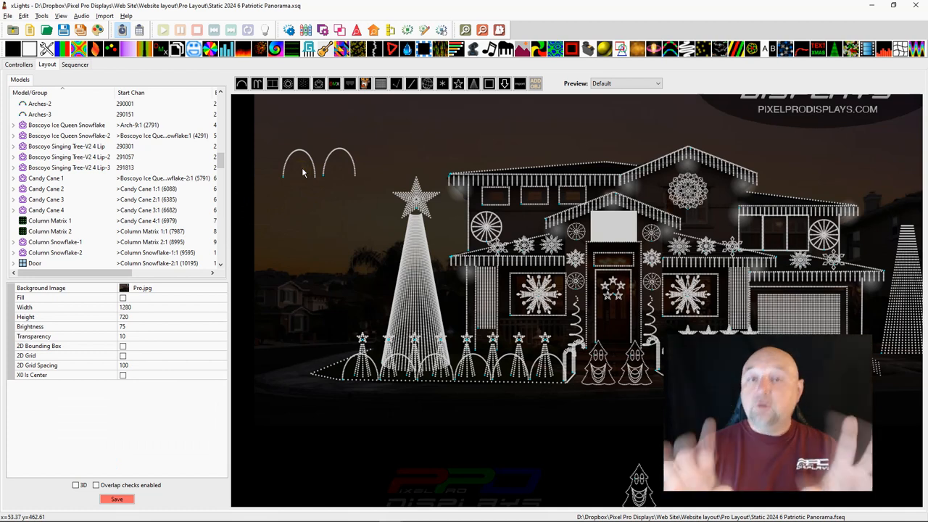
{"action": "left_click", "coordinate": [69, 146]}
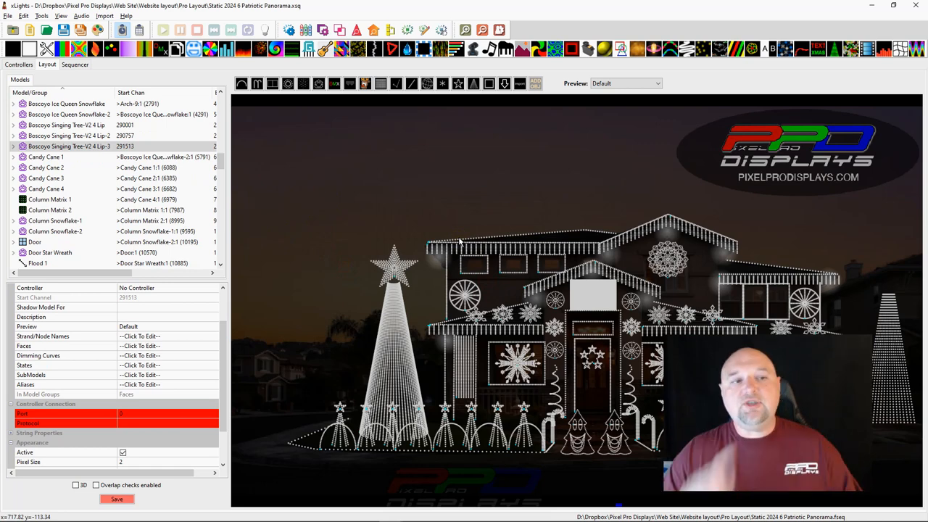
Step: Select the Gutters, then Floods group, and show the layout right-click menu
{"action": "scroll", "scroll_direction": "down", "scroll_amount": 3}
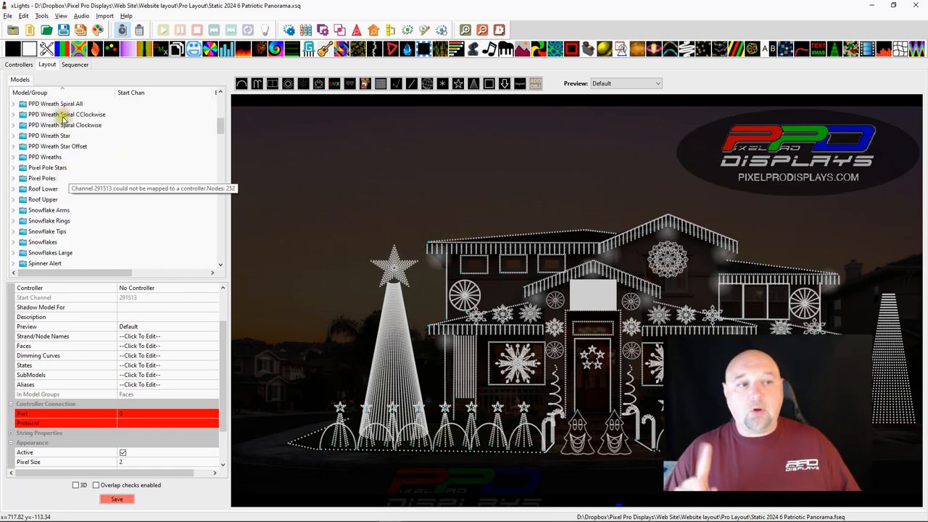
{"action": "left_click", "coordinate": [55, 104]}
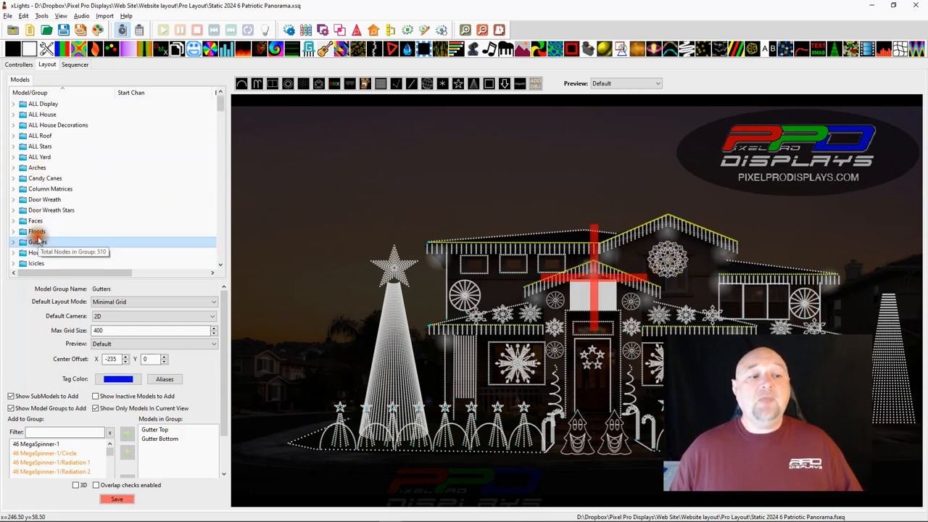
{"action": "left_click", "coordinate": [36, 230]}
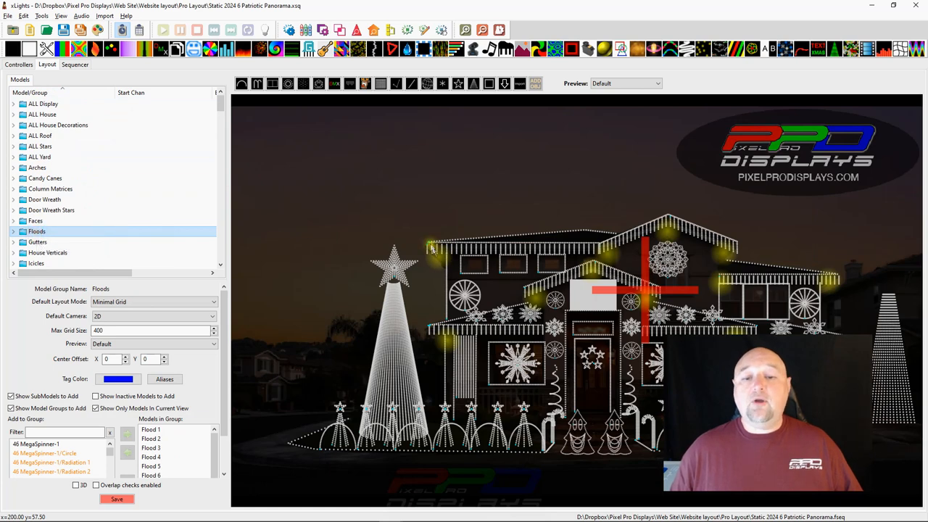
{"action": "right_click", "coordinate": [431, 248]}
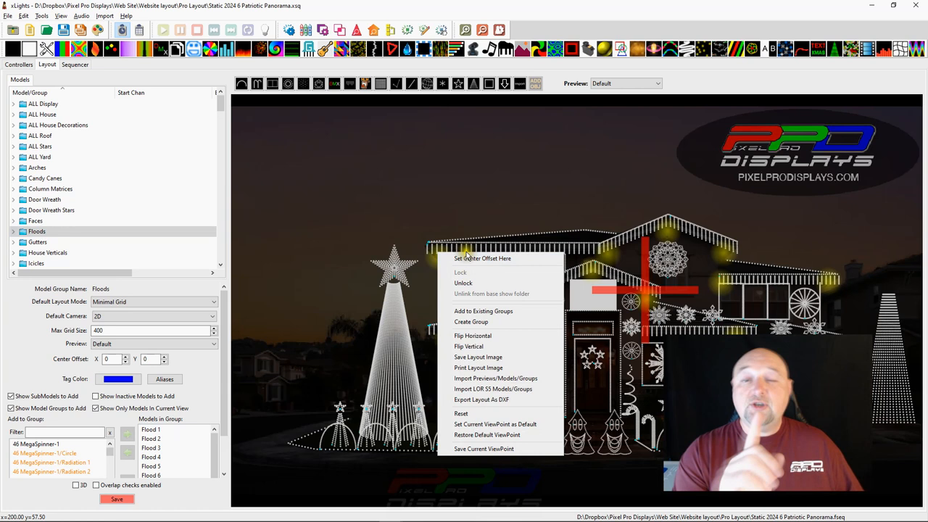
{"action": "mouse_move", "coordinate": [462, 271]}
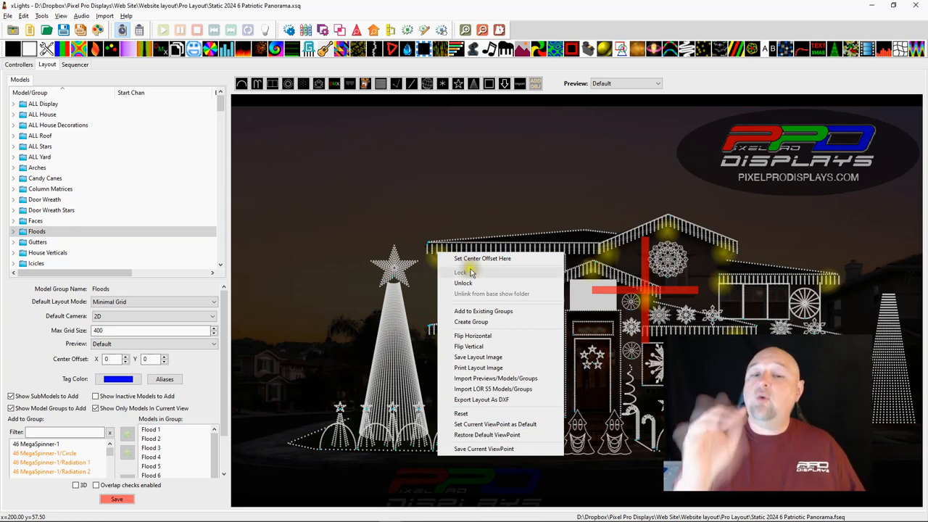
{"action": "mouse_move", "coordinate": [350, 261]}
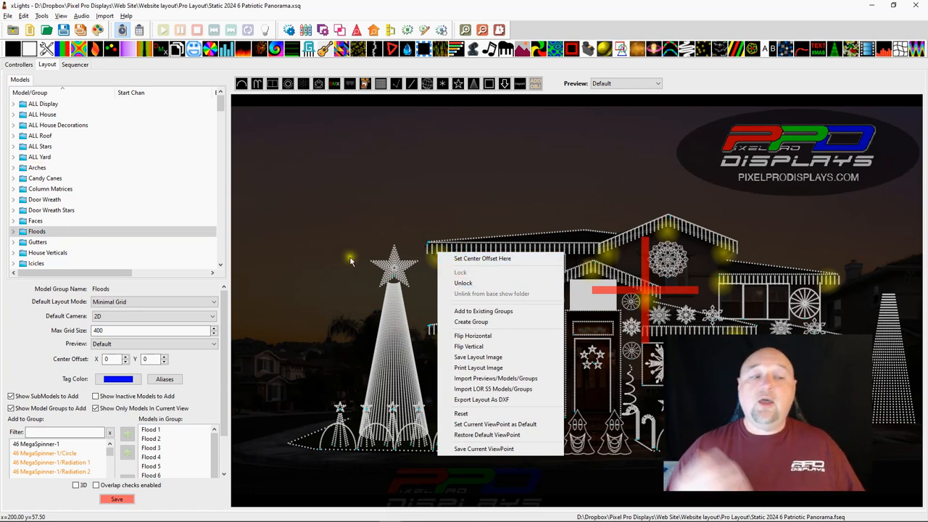
{"action": "mouse_move", "coordinate": [506, 294]}
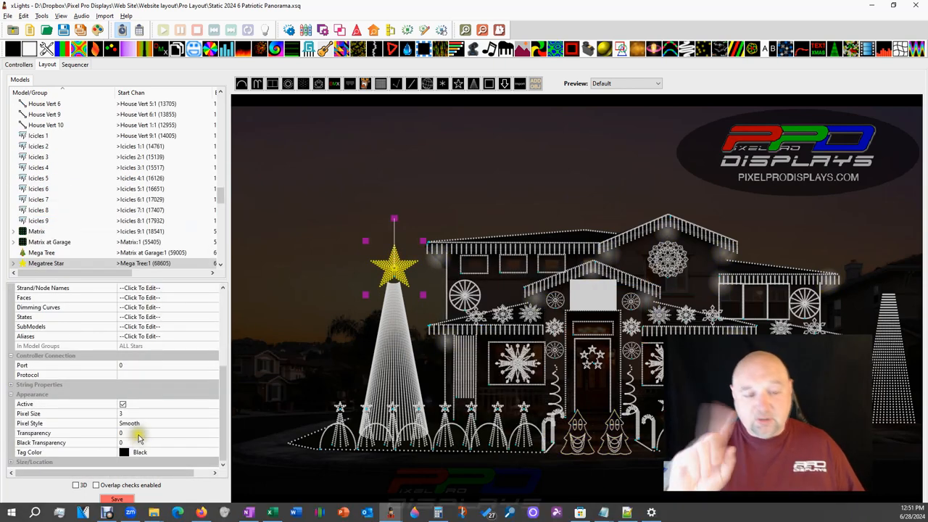
Step: Select Flood 1 and keep its pixel style as Blended Circle
{"action": "left_click", "coordinate": [129, 422]}
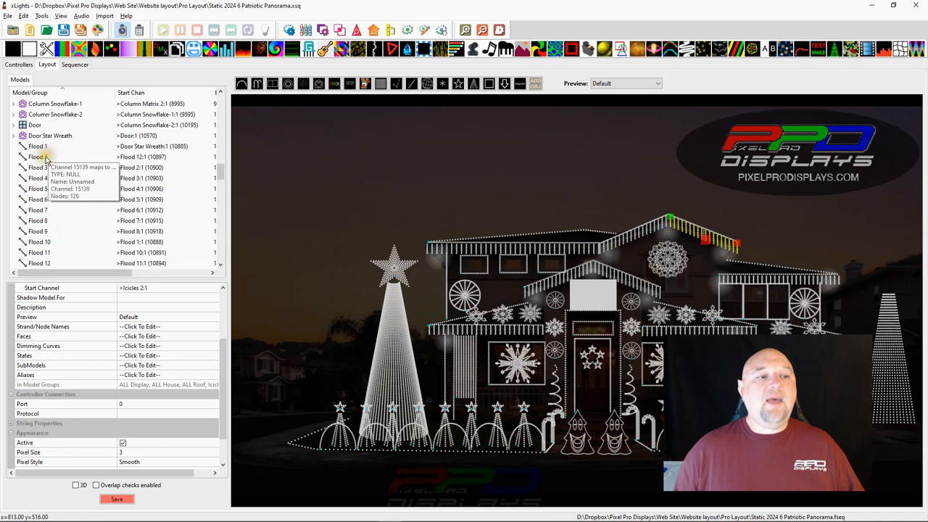
{"action": "left_click", "coordinate": [51, 136]}
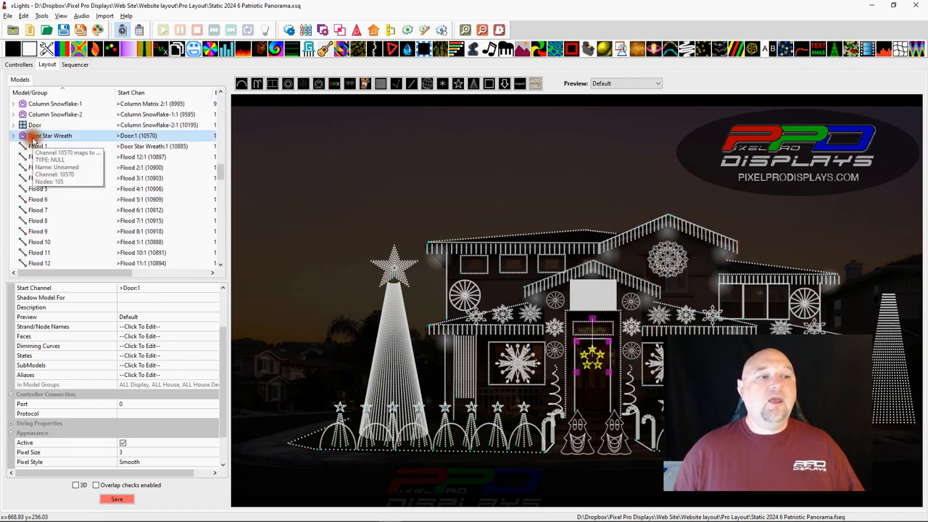
{"action": "left_click", "coordinate": [38, 146]}
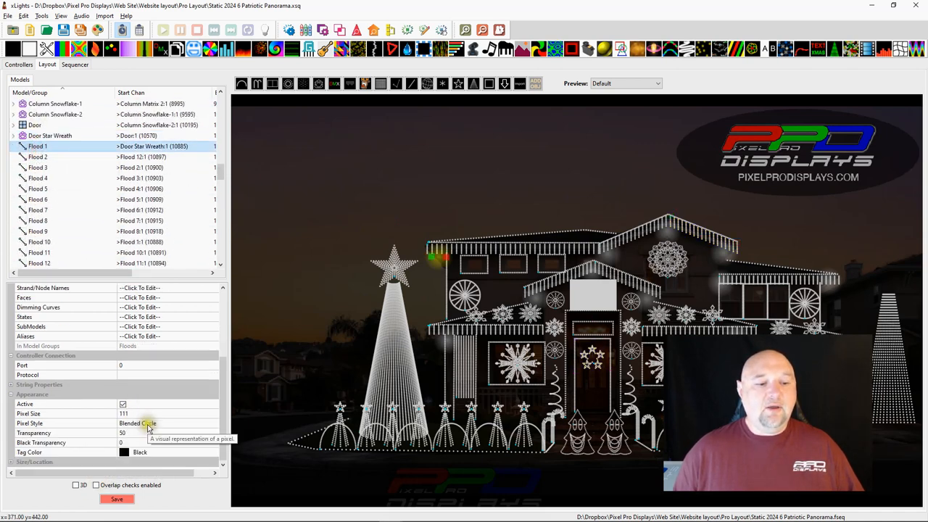
{"action": "left_click", "coordinate": [213, 423]}
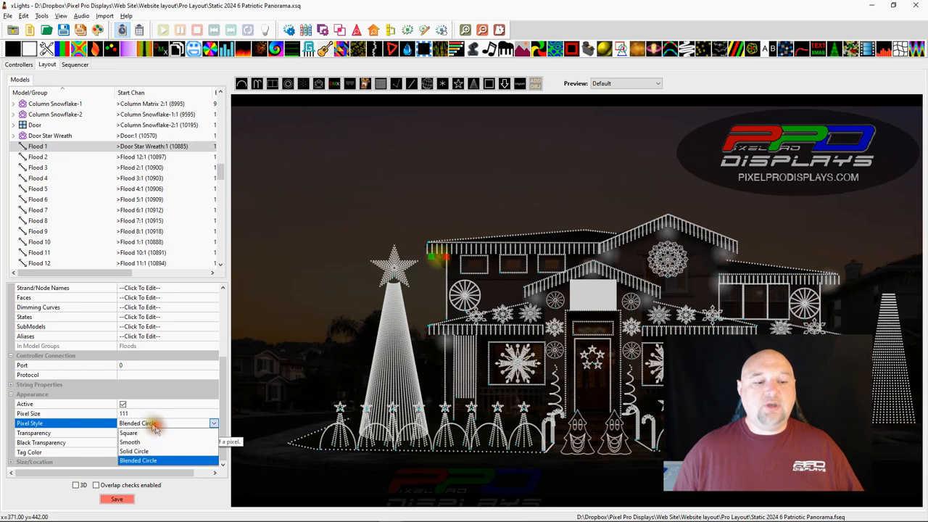
{"action": "left_click", "coordinate": [129, 443]}
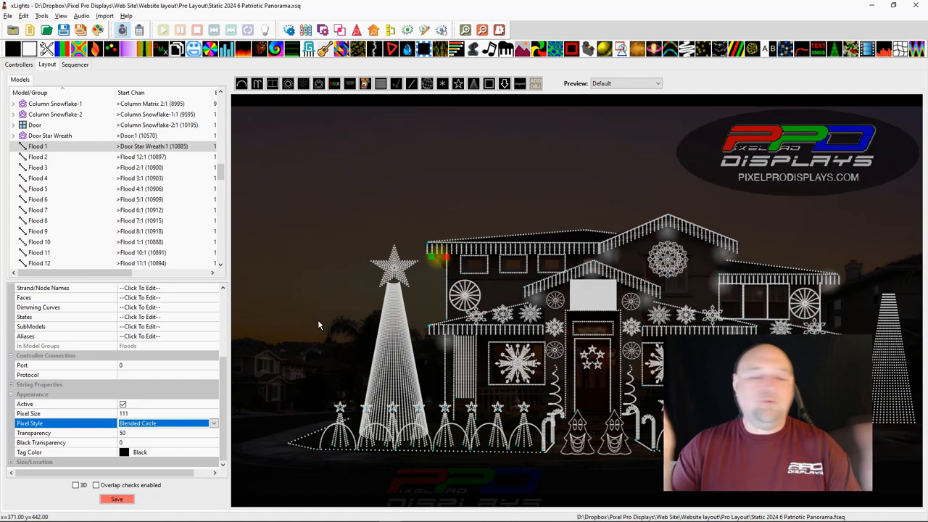
{"action": "mouse_move", "coordinate": [562, 232]}
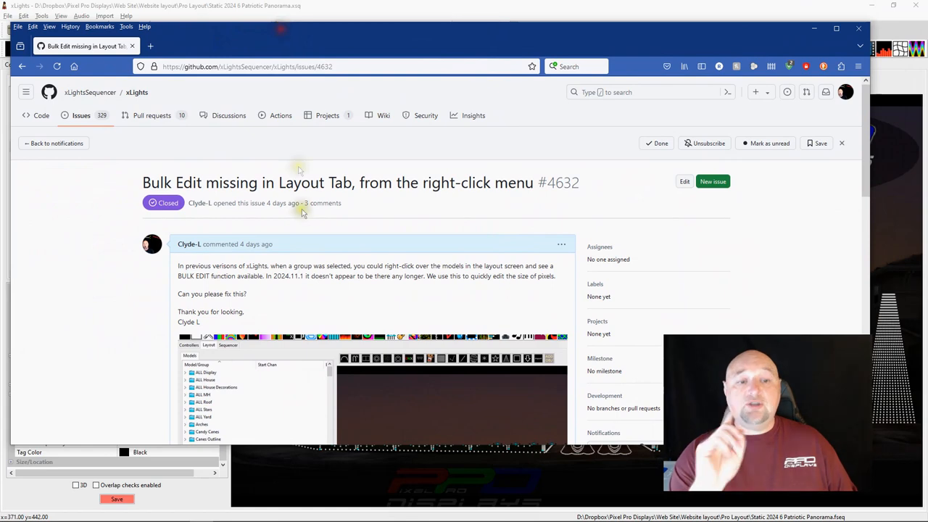
{"action": "mouse_move", "coordinate": [174, 87]}
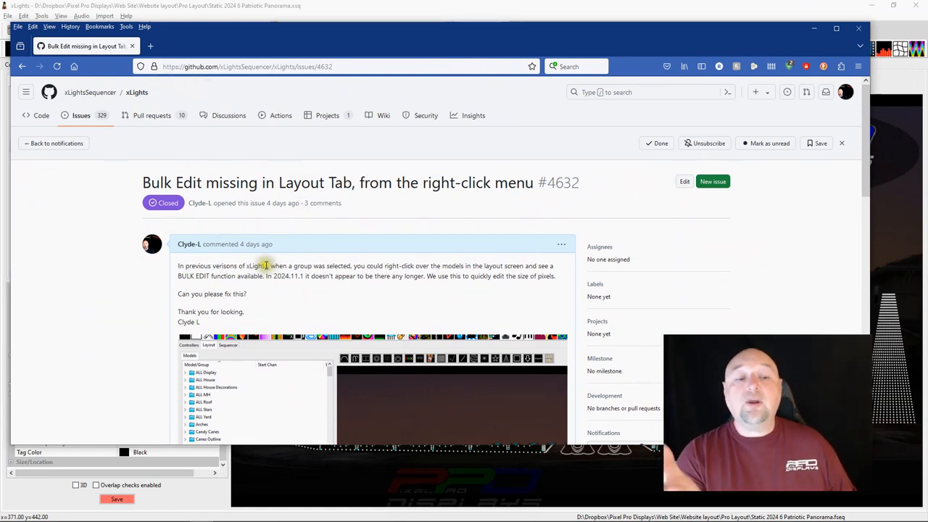
{"action": "mouse_move", "coordinate": [205, 255]}
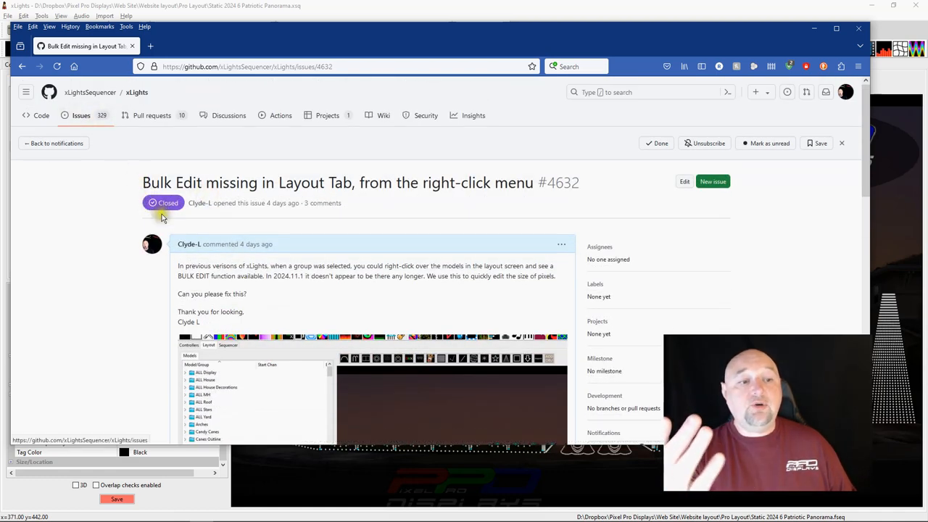
{"action": "mouse_move", "coordinate": [119, 181]}
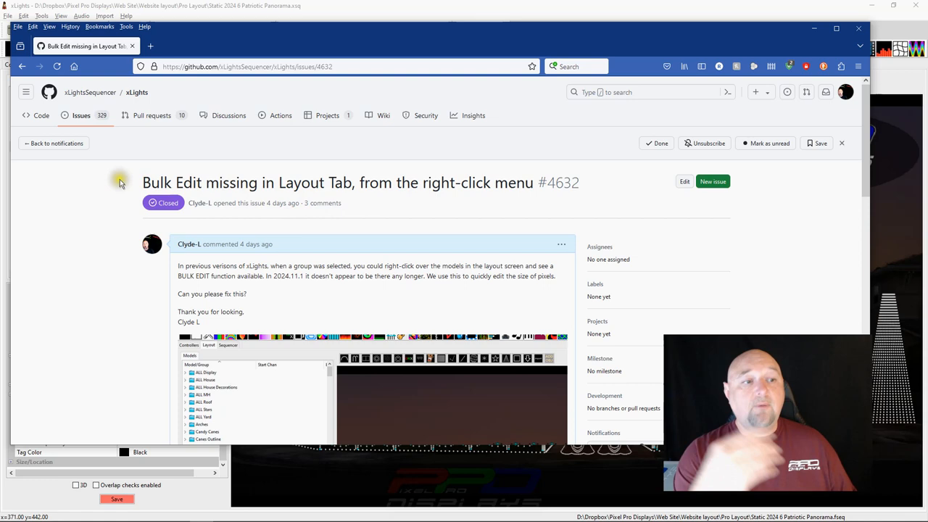
Step: Scroll through the comments on GitHub issue #4632 about missing Bulk Edit
{"action": "scroll", "scroll_direction": "down", "scroll_amount": 3}
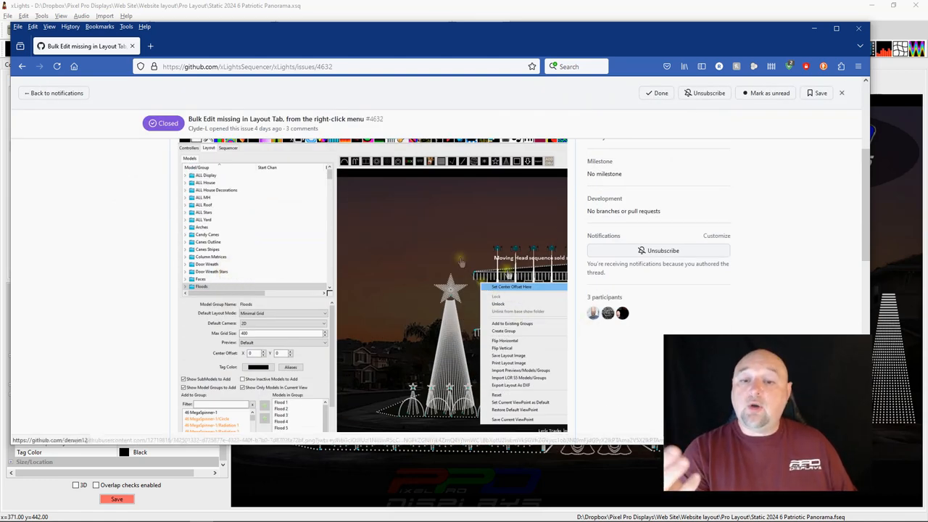
{"action": "mouse_move", "coordinate": [432, 234]}
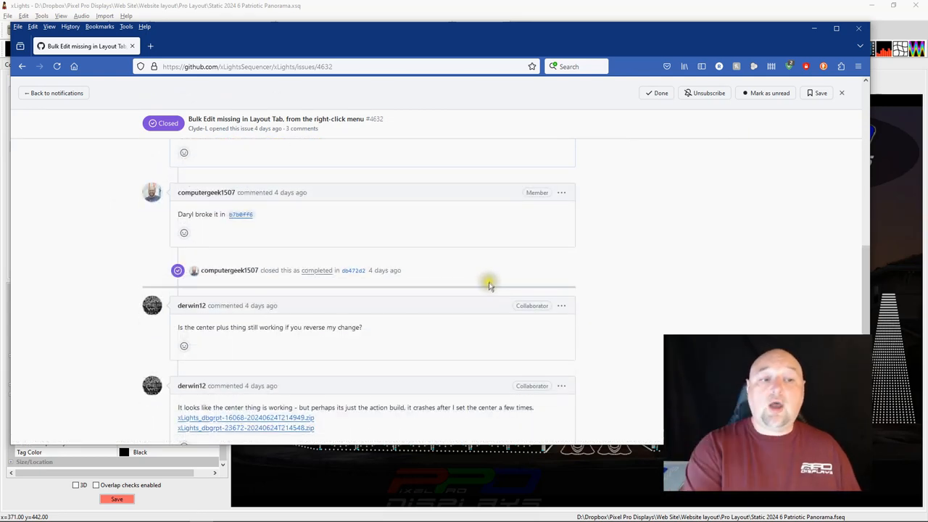
{"action": "scroll", "scroll_direction": "down", "scroll_amount": 3}
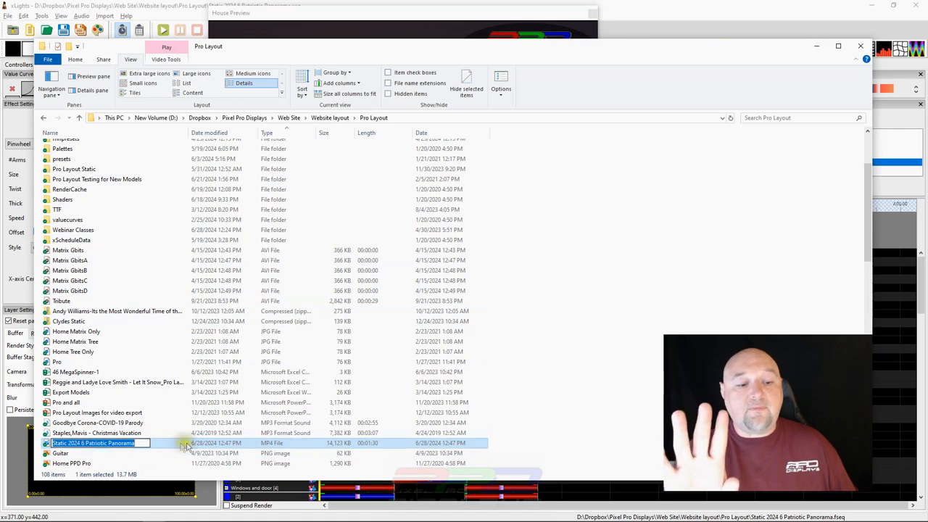
Step: Open Properties for the Static 2024 6 Patriotic Panorama MP4 file
{"action": "right_click", "coordinate": [185, 442]}
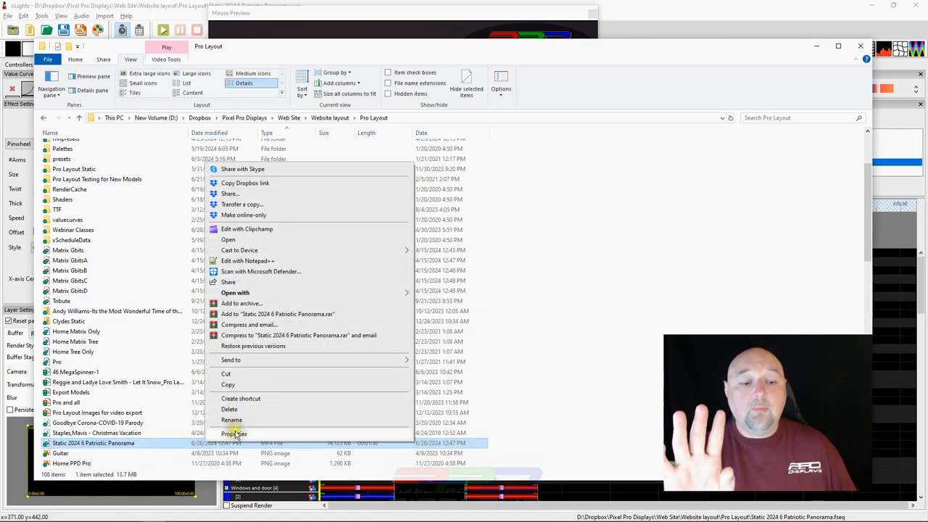
{"action": "left_click", "coordinate": [234, 433]}
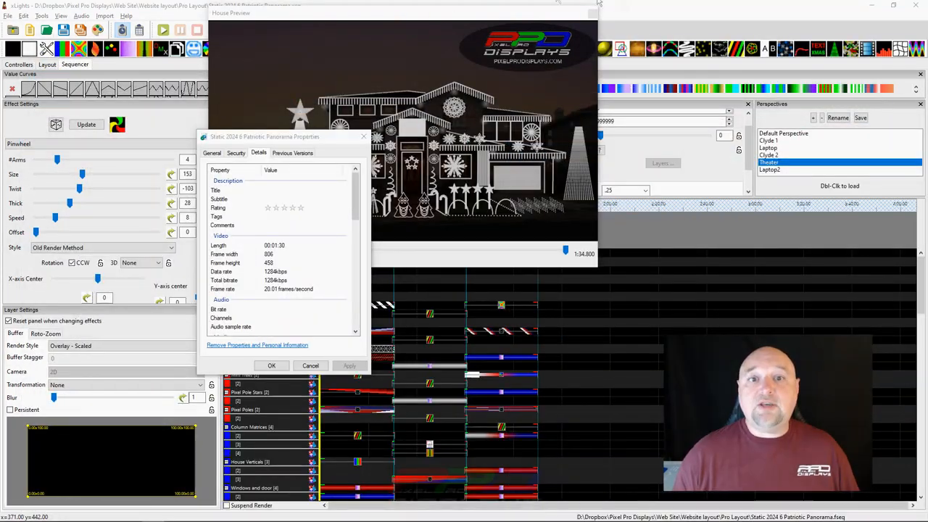
{"action": "mouse_move", "coordinate": [326, 6]}
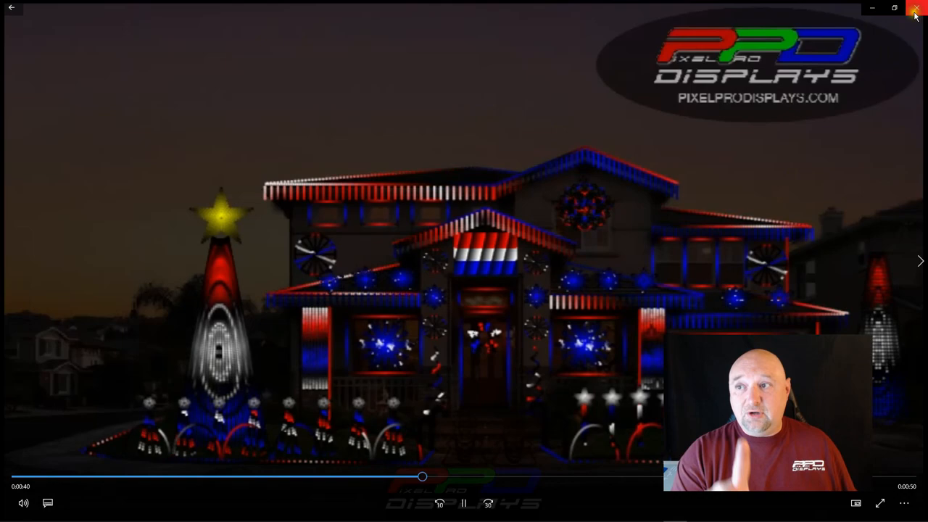
Step: Close the video player and show the full-screen House Preview's view options
{"action": "left_click", "coordinate": [915, 8]}
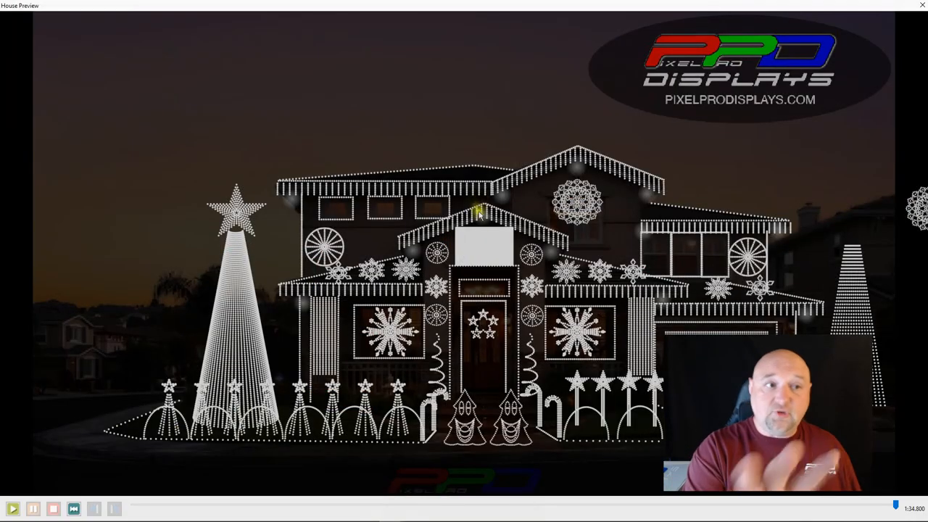
{"action": "mouse_move", "coordinate": [32, 28]}
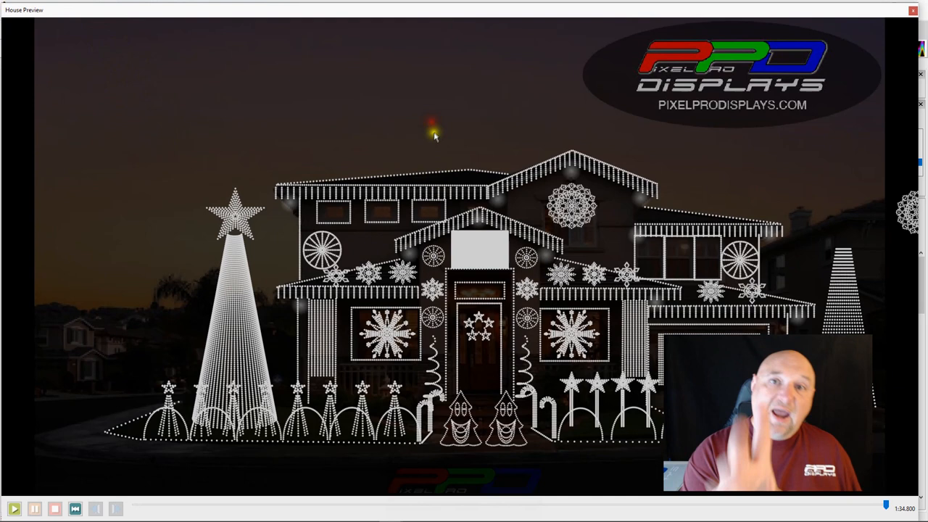
{"action": "mouse_move", "coordinate": [412, 61]}
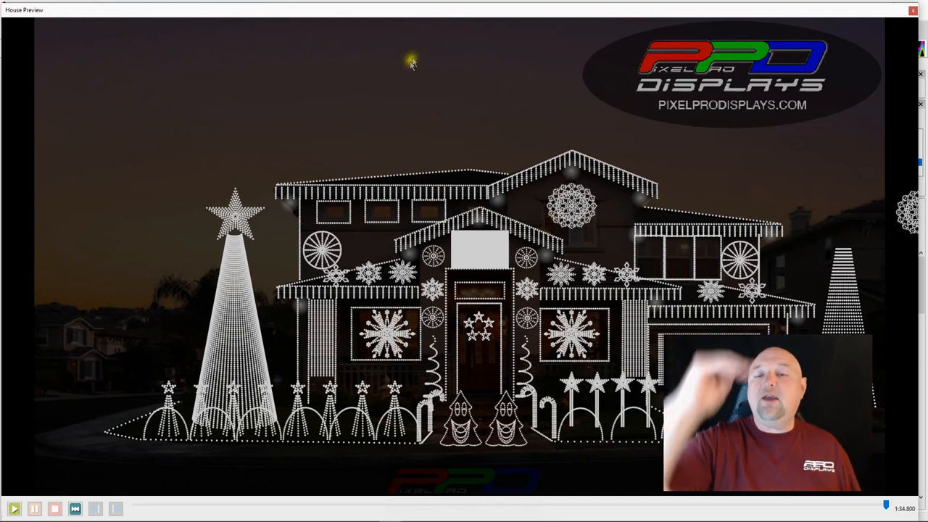
{"action": "right_click", "coordinate": [411, 62]}
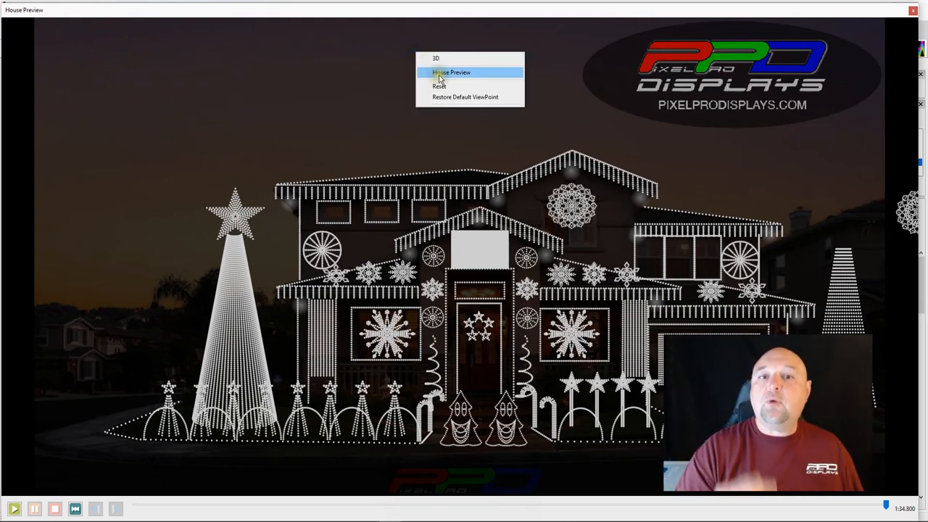
Step: Export the house preview as Static 2024 6 Patriotic Panorama2.mp4 in Pro Layout
{"action": "left_click", "coordinate": [451, 72]}
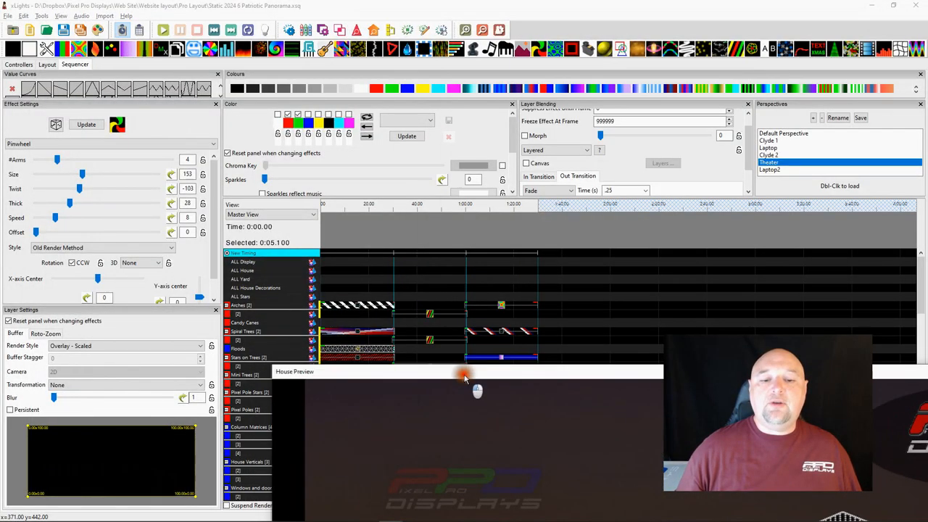
{"action": "left_click", "coordinate": [8, 15]}
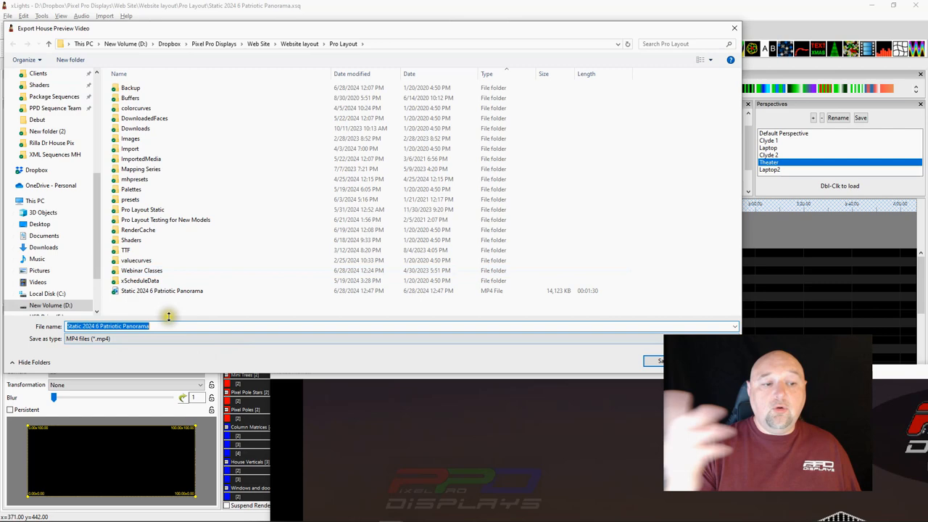
{"action": "left_click", "coordinate": [165, 325]}
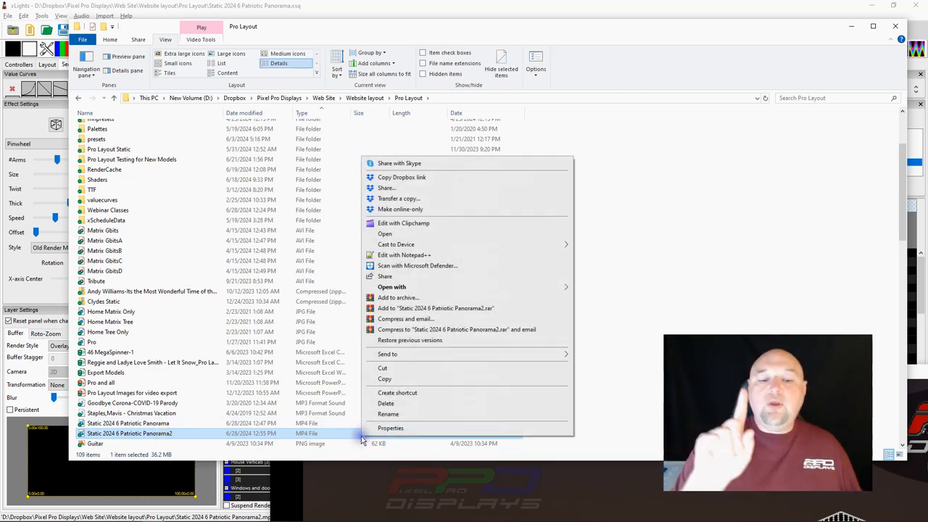
Step: Confirm the Panorama2 MP4 properties show 1898×990 frames at 3375 kbps
{"action": "left_click", "coordinate": [390, 427]}
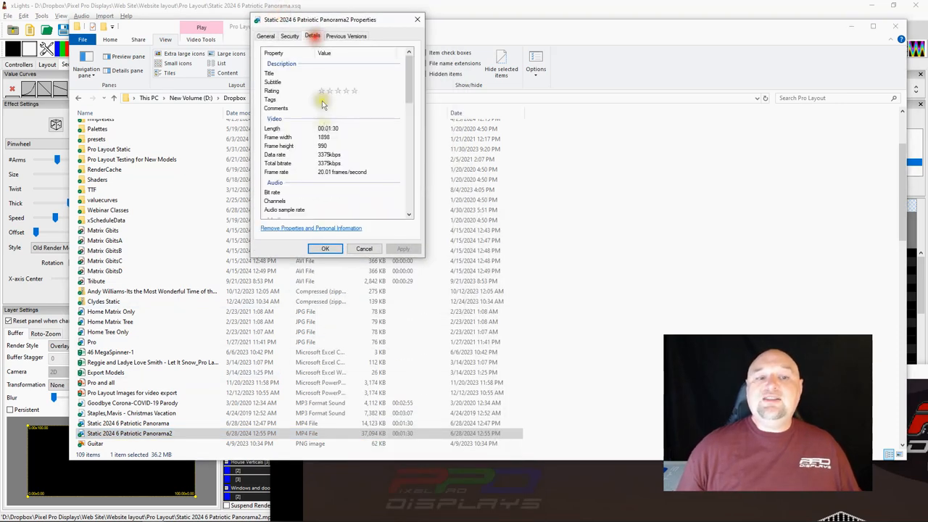
{"action": "left_click", "coordinate": [326, 146]}
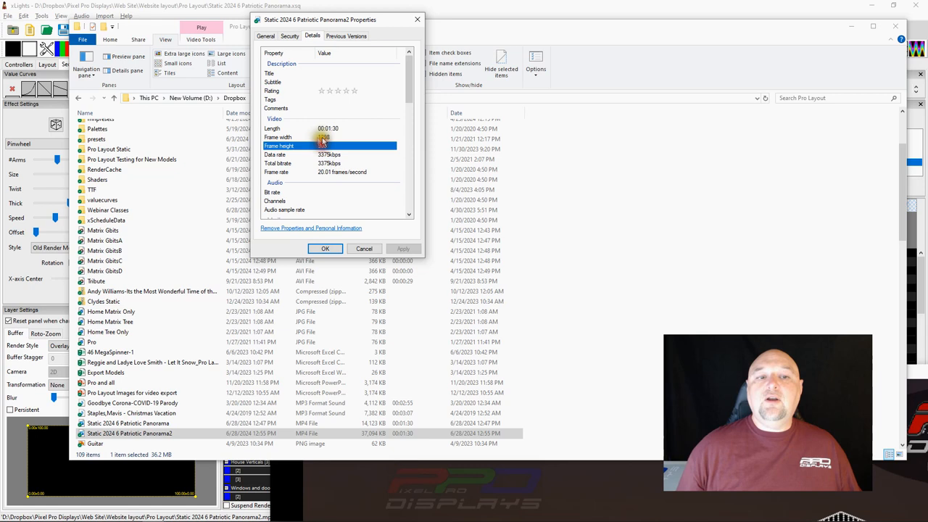
{"action": "left_click", "coordinate": [305, 137]}
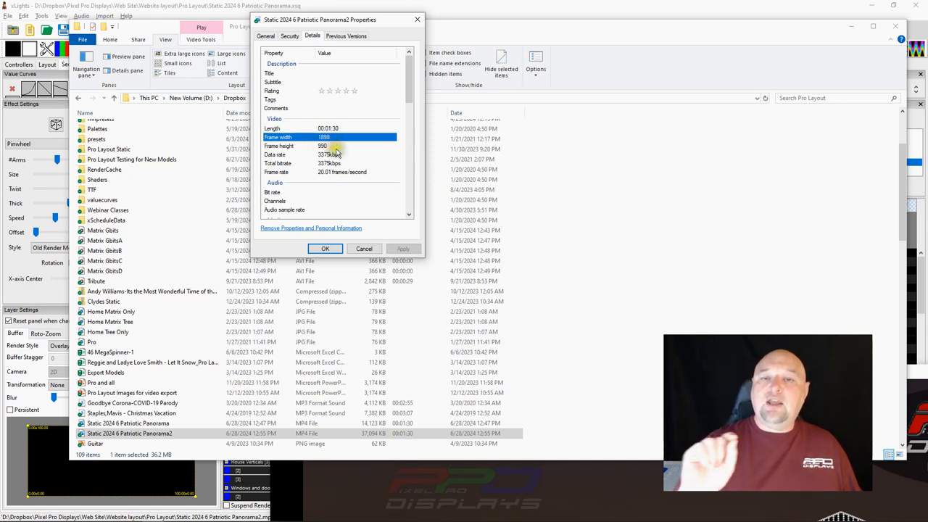
{"action": "left_click", "coordinate": [363, 249]}
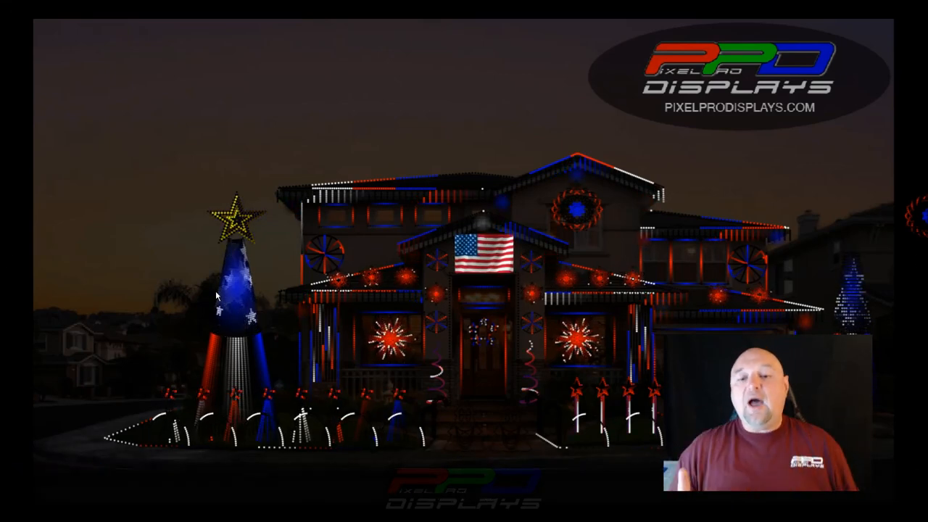
{"action": "mouse_move", "coordinate": [300, 15]}
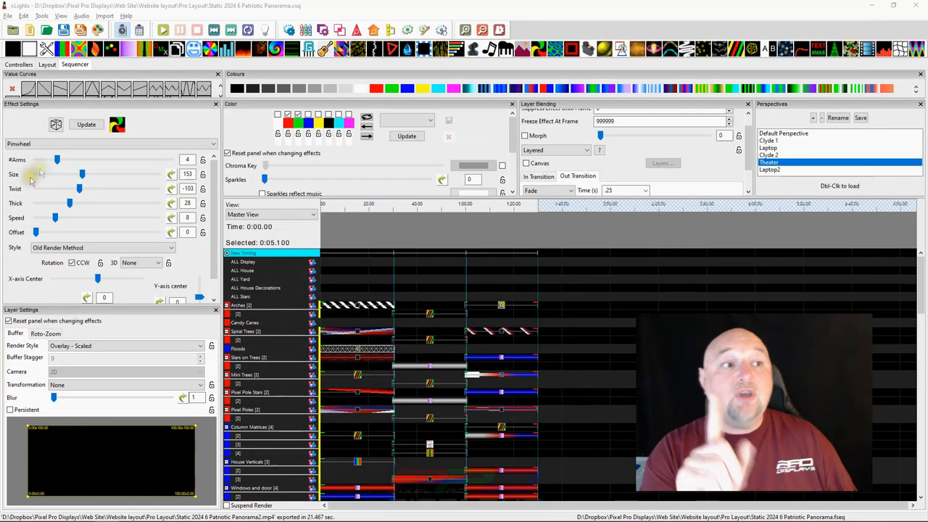
Step: Show the Preferences' video export settings, with MPEG-4 codec and 72000 bitrate
{"action": "left_click", "coordinate": [8, 15]}
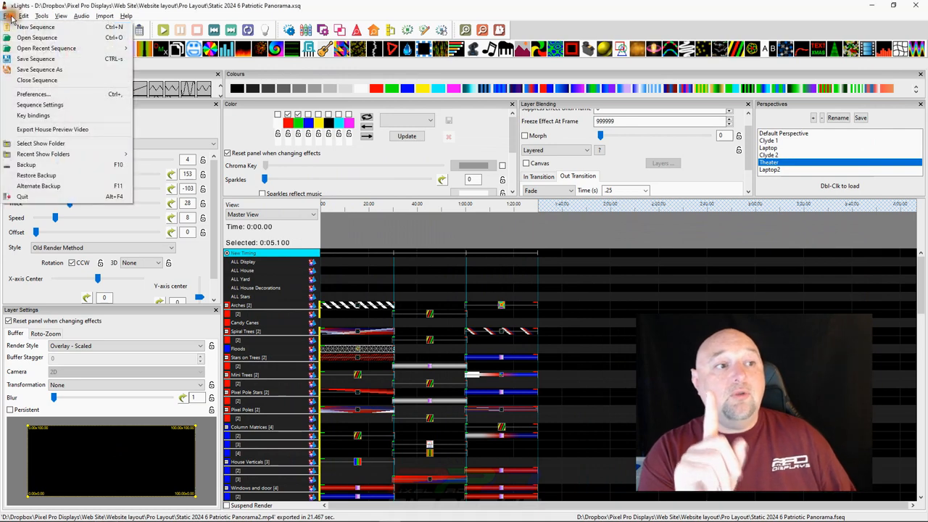
{"action": "mouse_move", "coordinate": [33, 94]}
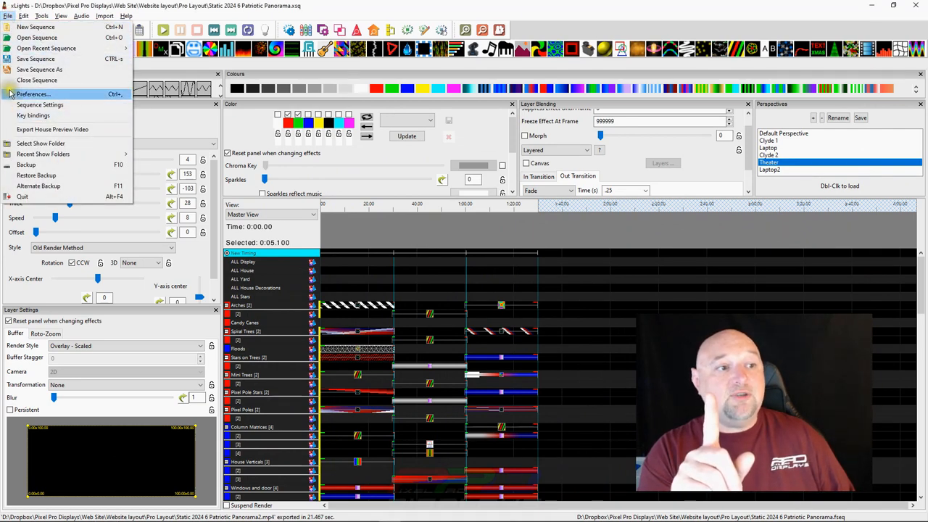
{"action": "left_click", "coordinate": [34, 94]}
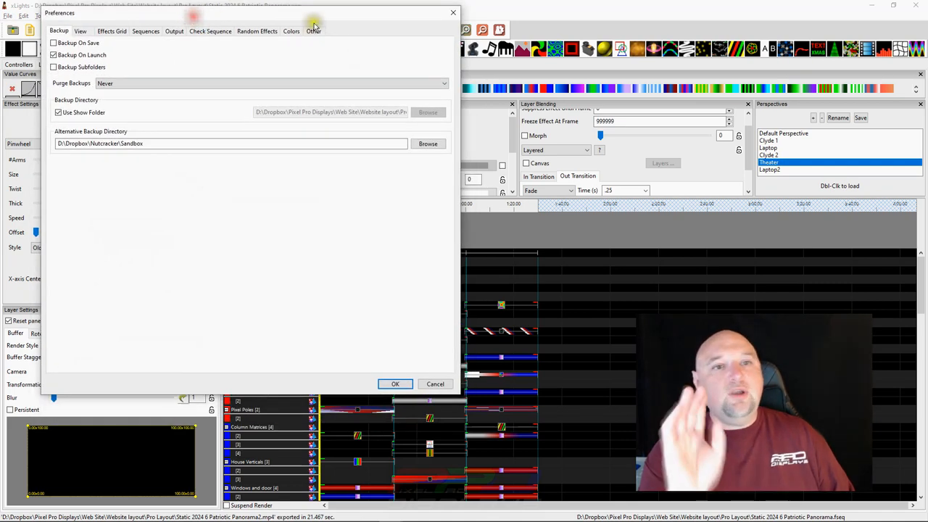
{"action": "left_click", "coordinate": [313, 30]}
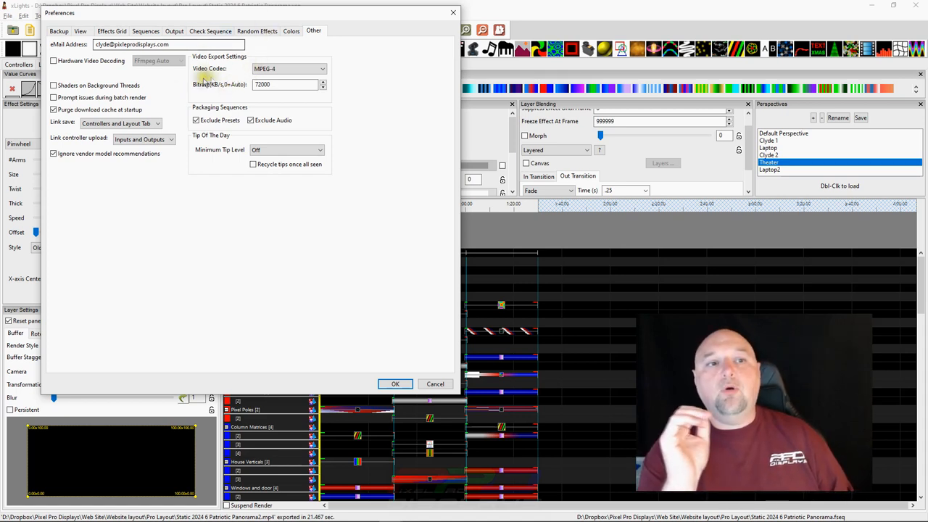
{"action": "mouse_move", "coordinate": [243, 60]}
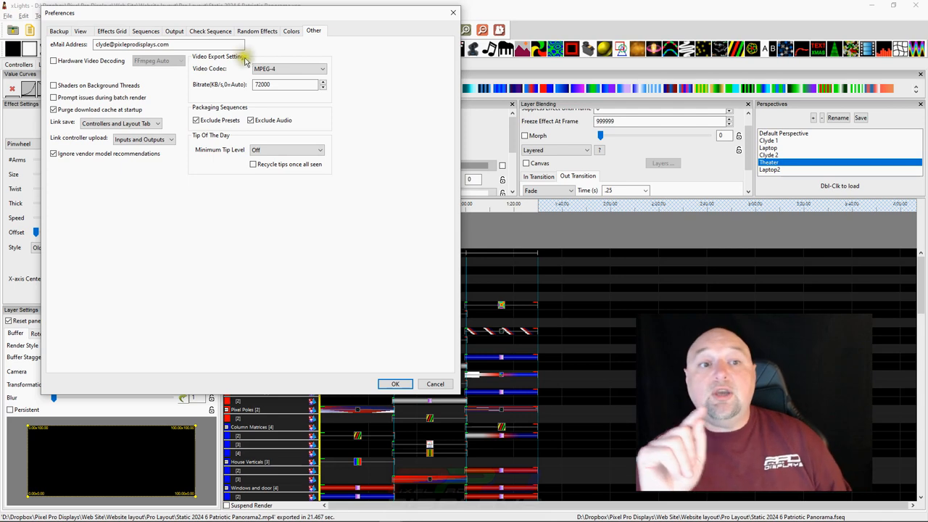
{"action": "left_click", "coordinate": [322, 68]}
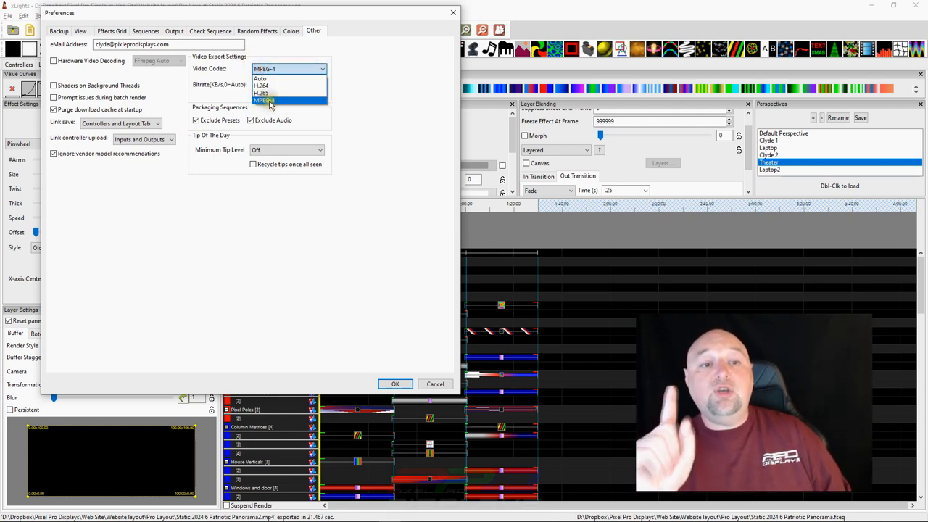
{"action": "left_click", "coordinate": [265, 100]}
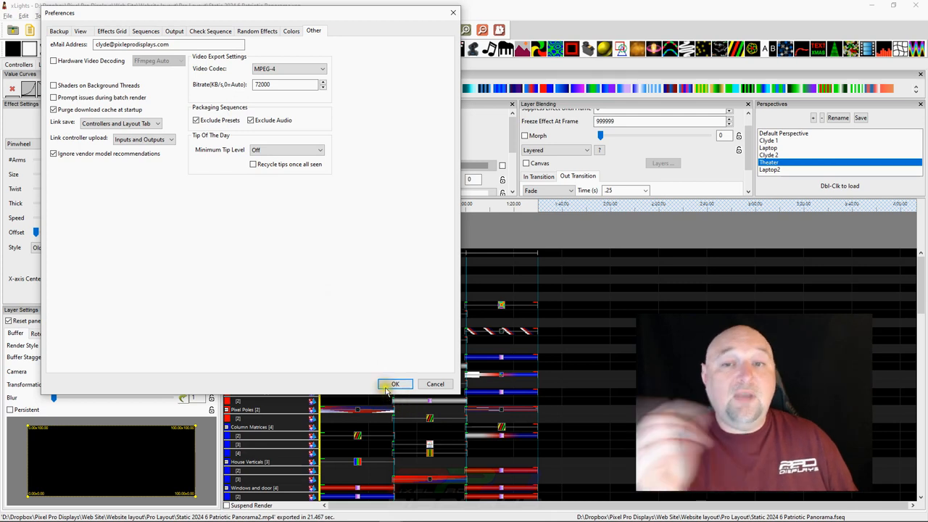
{"action": "mouse_move", "coordinate": [406, 362]}
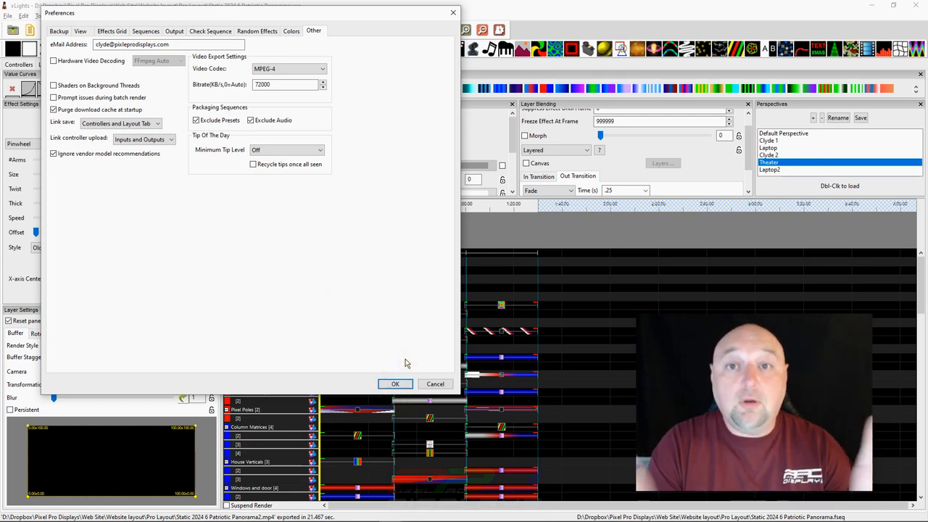